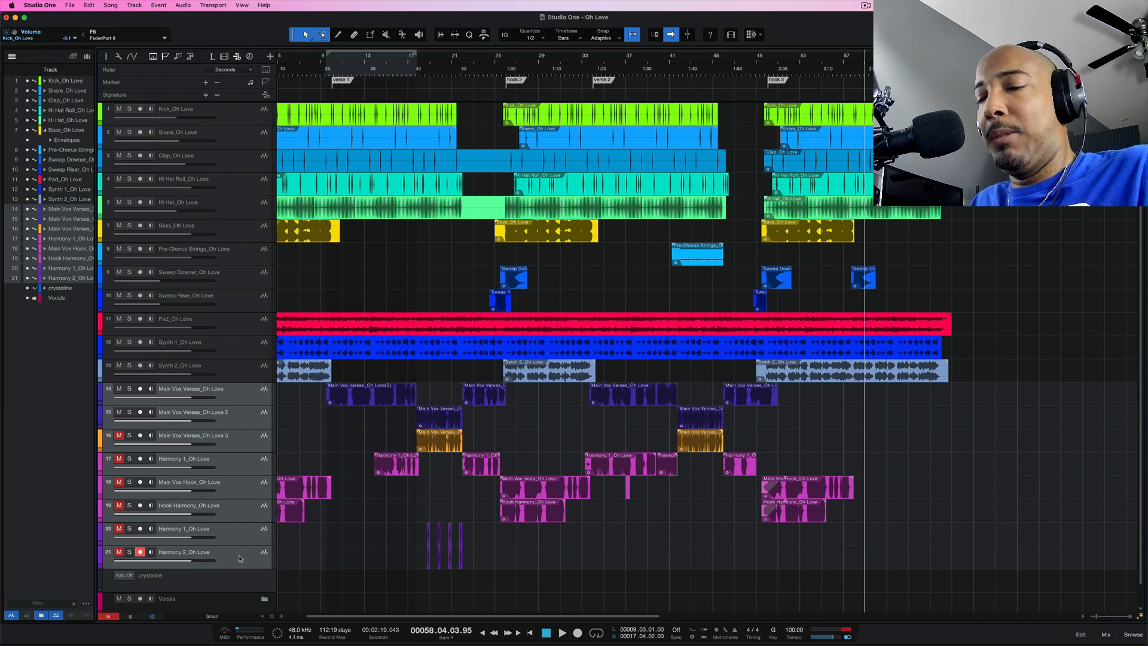
- Open the Console mixer for the 'Oh Love' song
click(1105, 634)
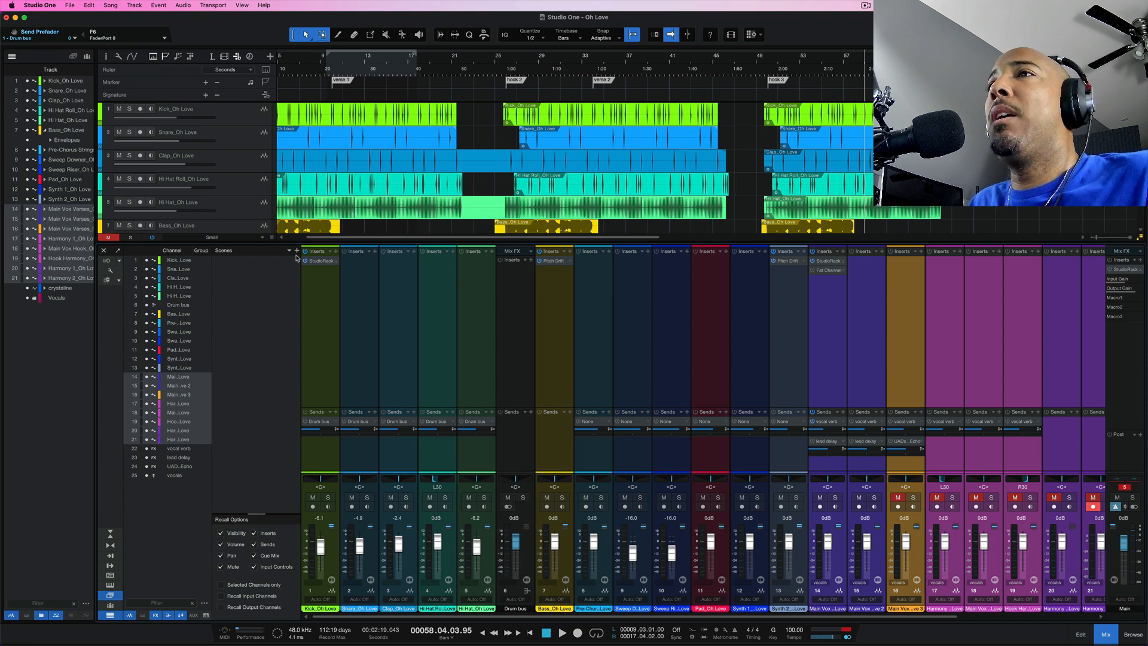
- Add a new mixer scene named 'everything'
click(296, 250)
text(everything)
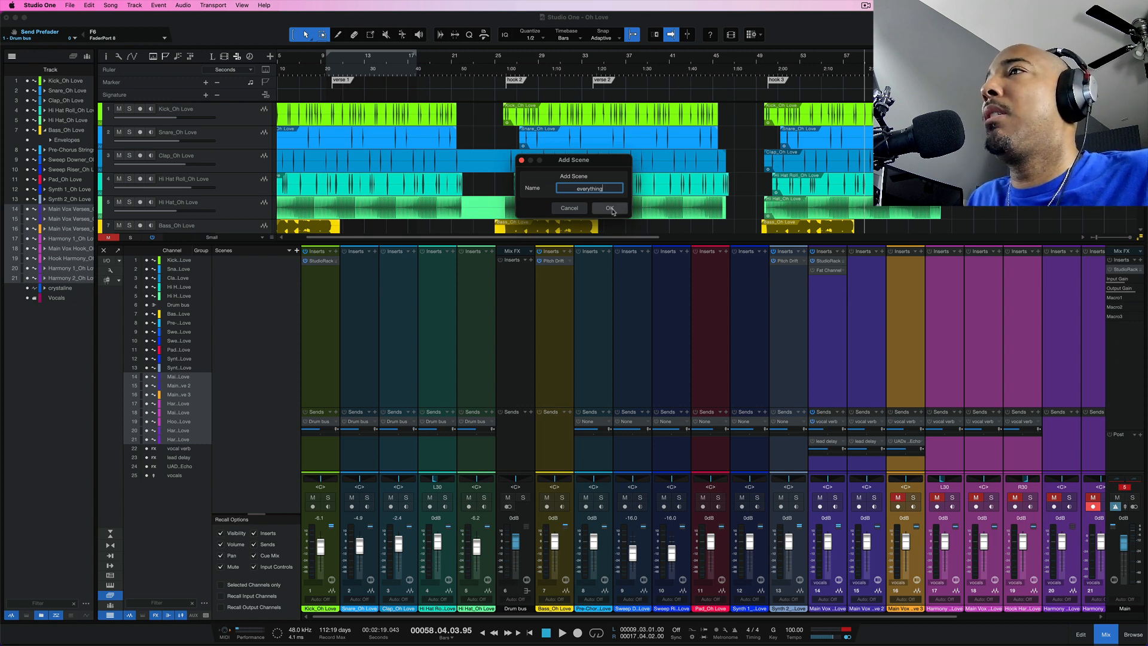
click(610, 208)
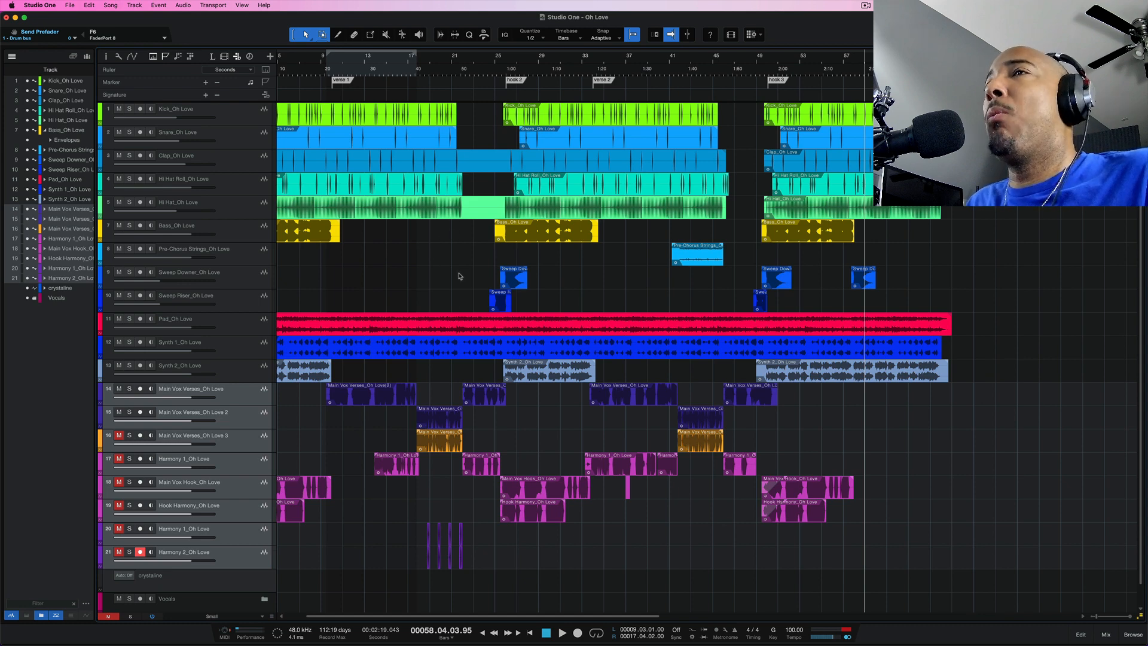
- Reopen the mixer and save the drum-only view as scene 'drums'
click(141, 108)
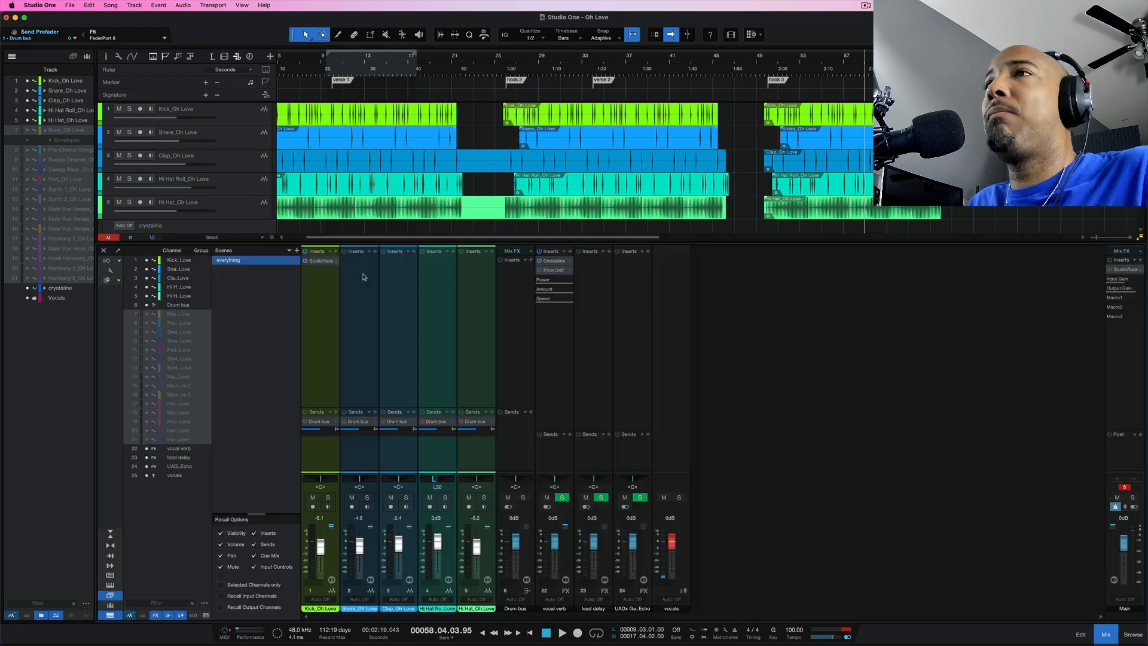
click(297, 251)
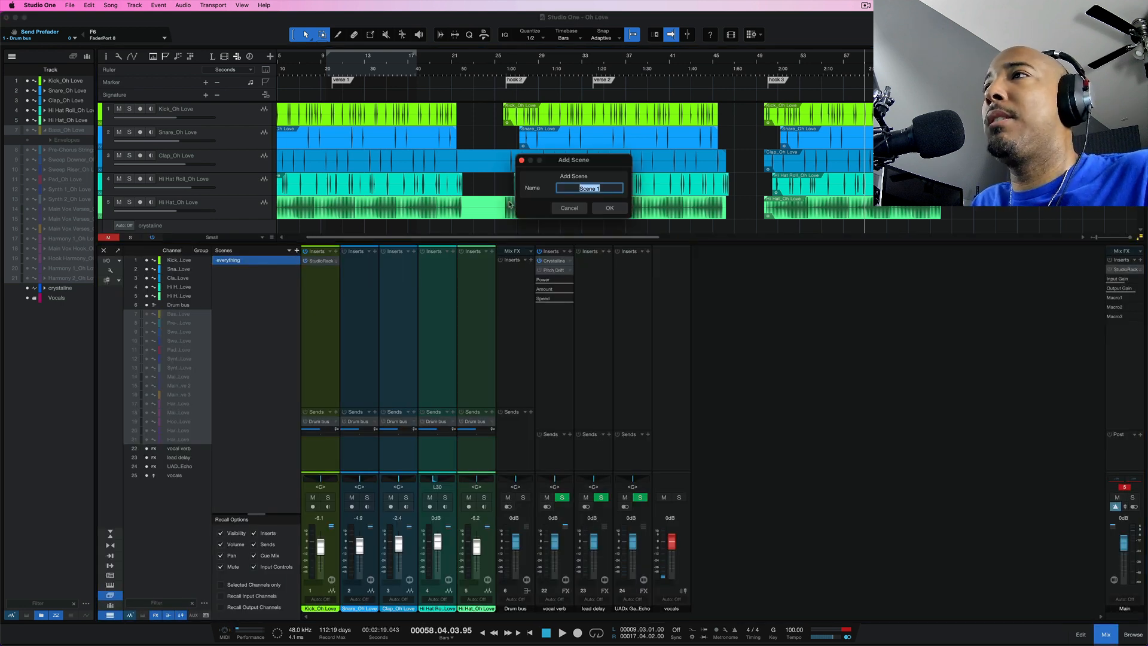
text(drums)
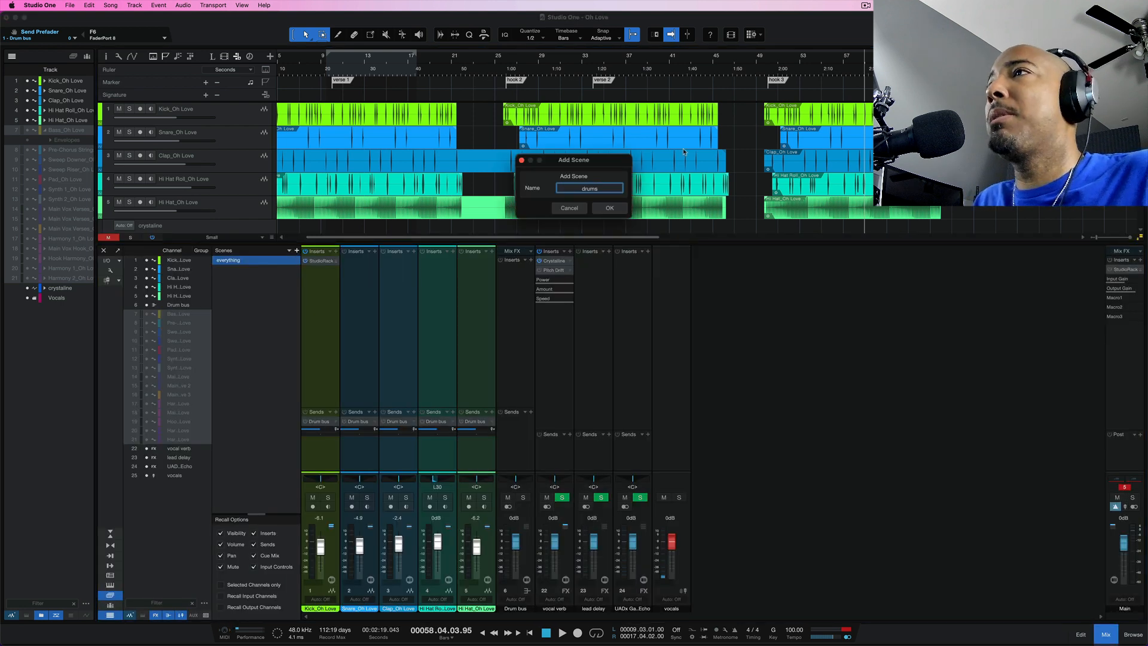
click(608, 207)
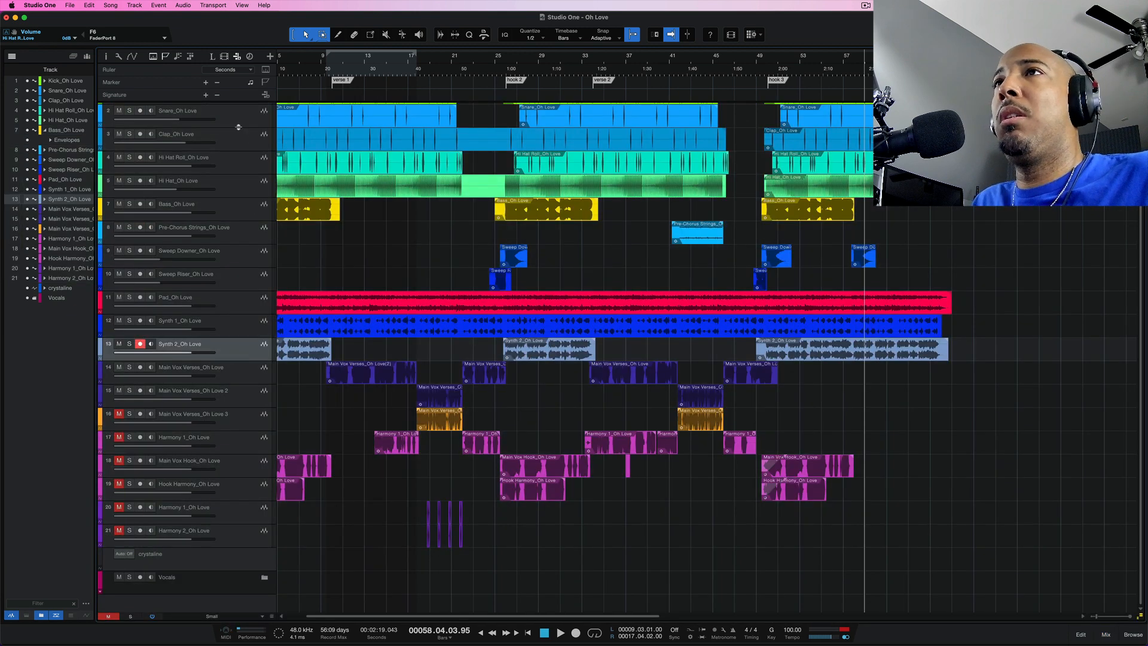
- Show only vocal tracks, reopen the mixer, and save scene 'vocals'
right_click(176, 110)
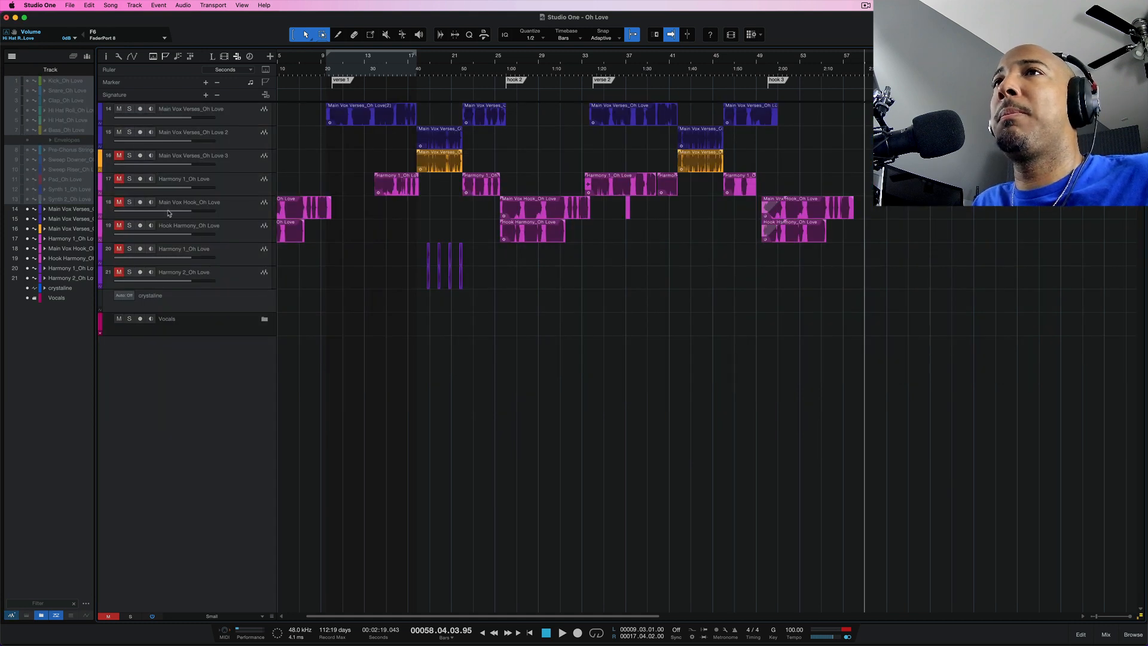
click(1105, 633)
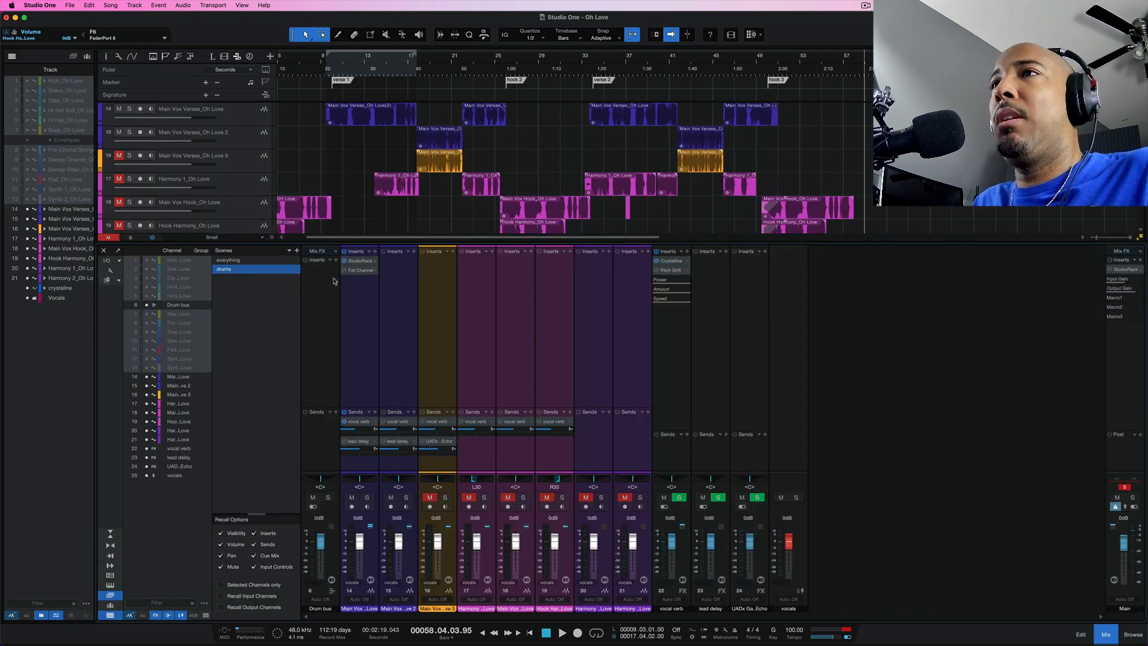
click(297, 251)
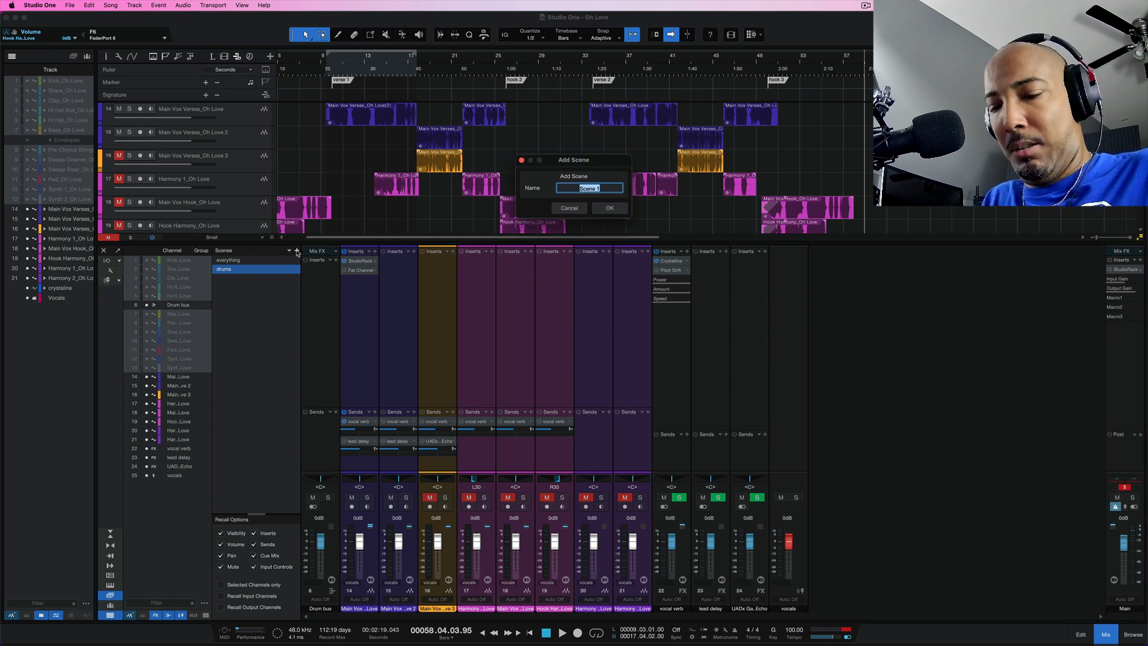
text(vocals)
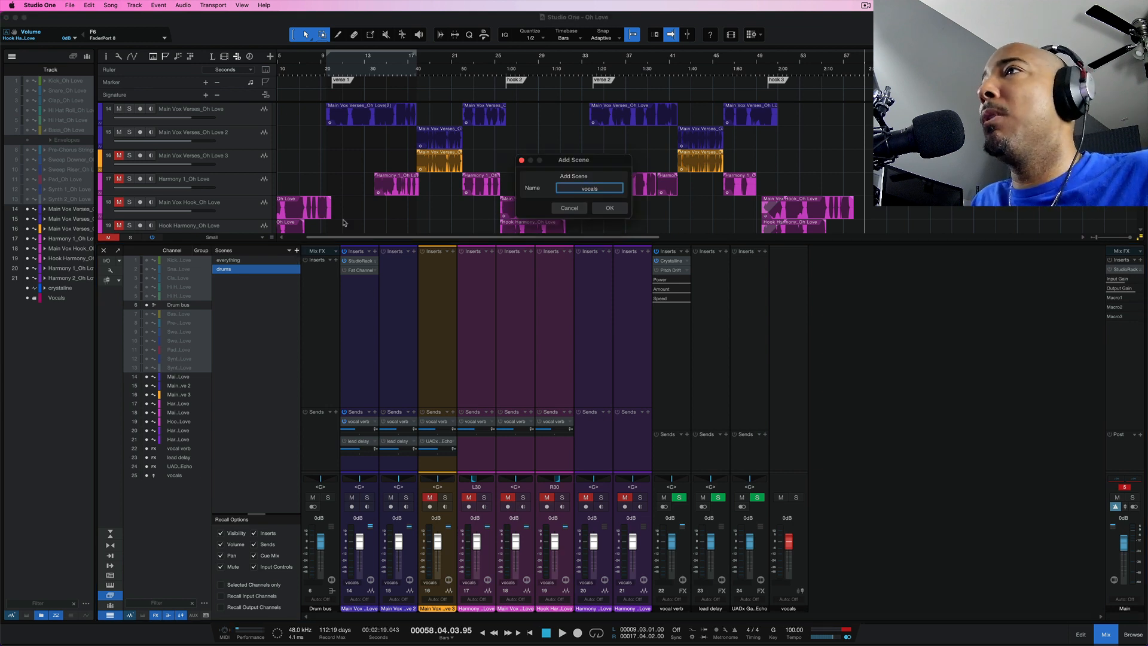
click(609, 208)
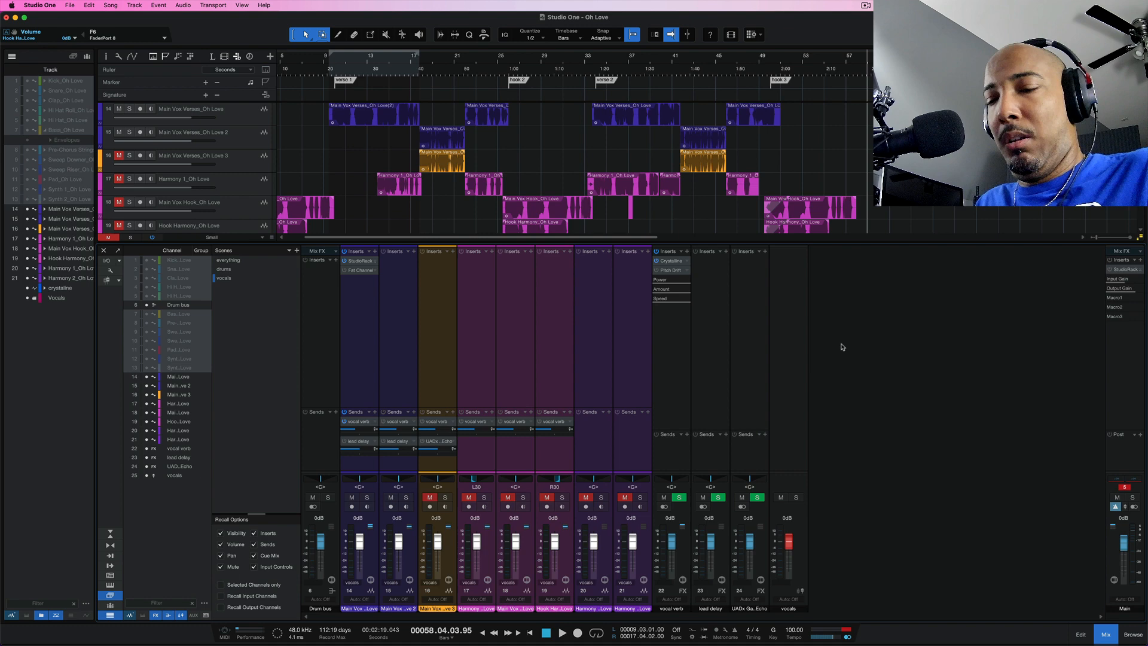
- Select the 'everything' entry in the Scenes list to restore all channels
click(241, 260)
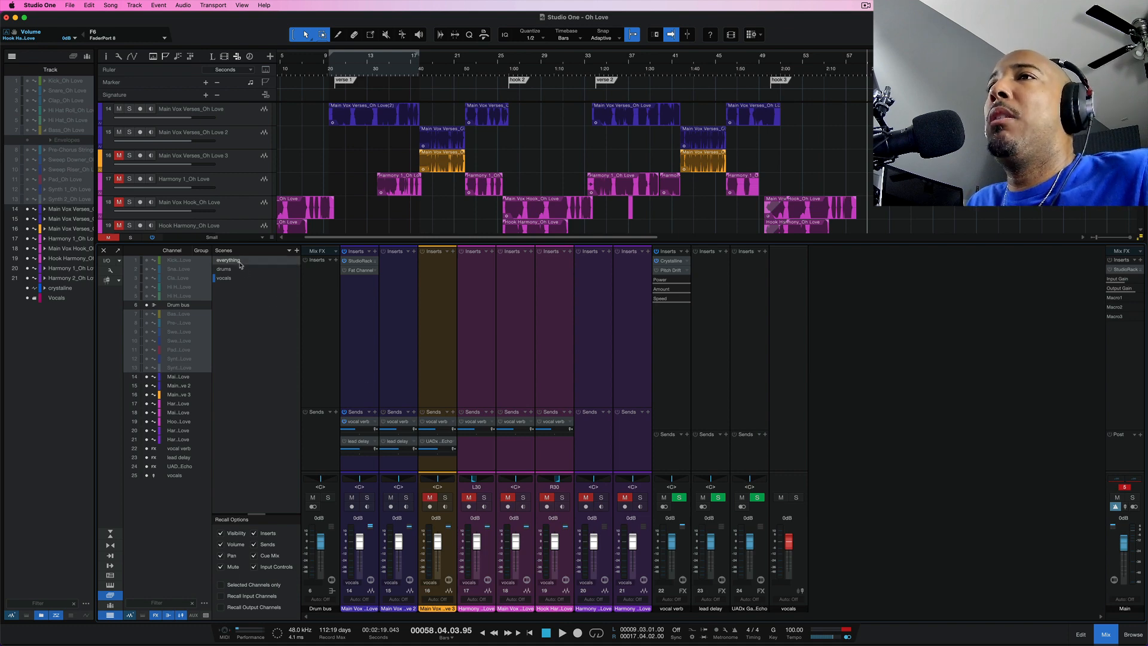
click(228, 260)
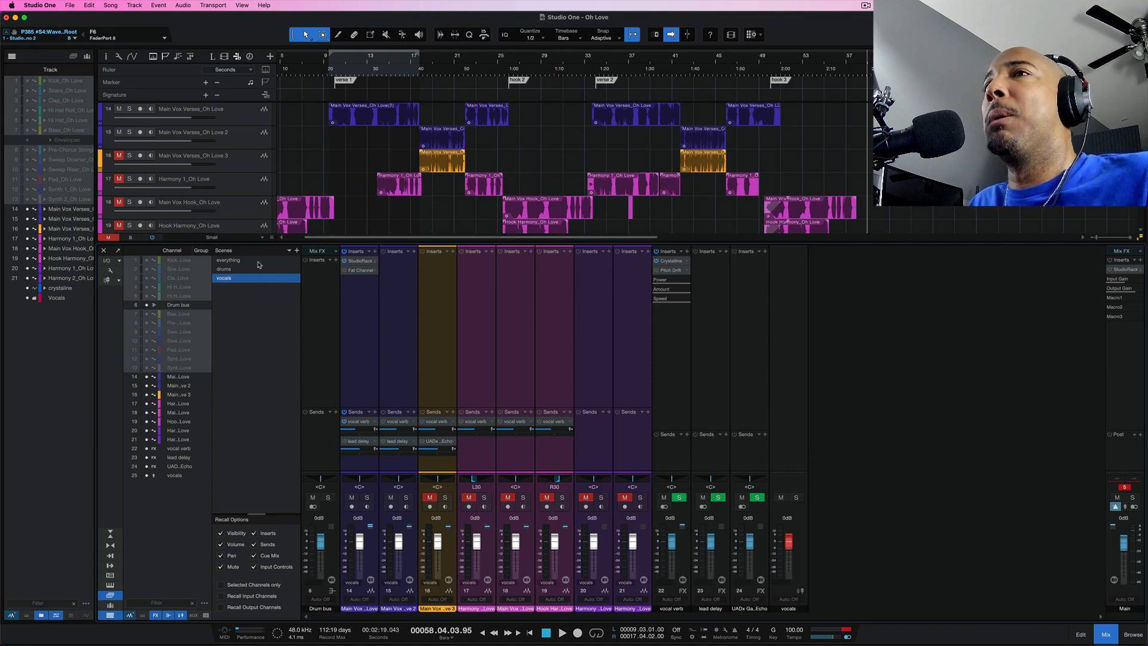
click(228, 260)
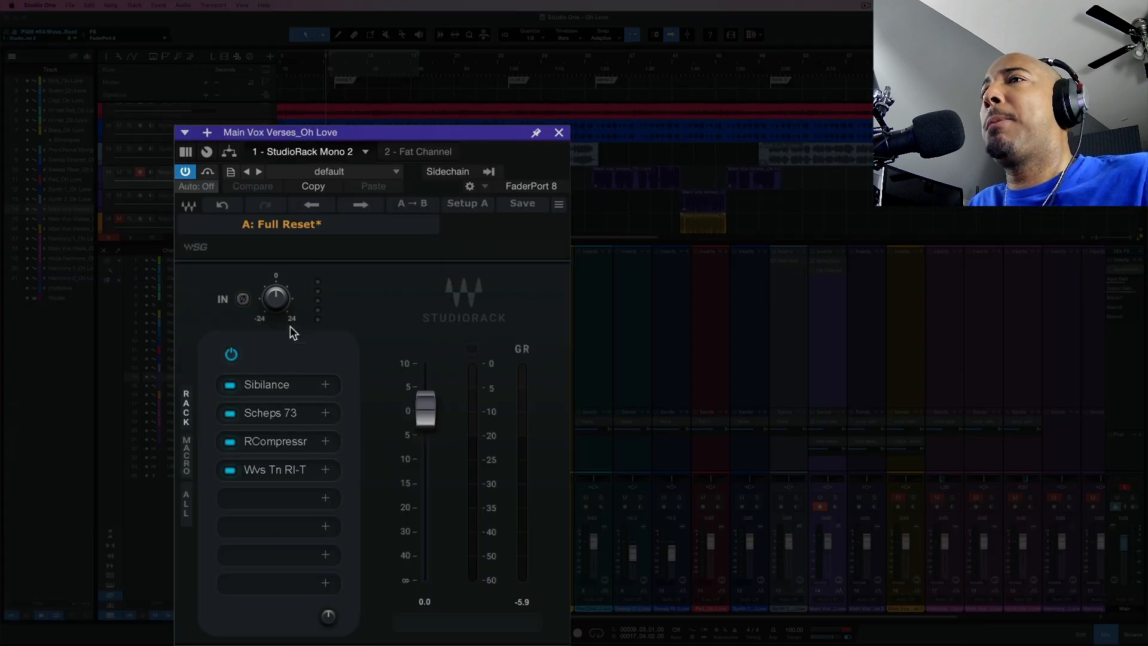
mouse_move(317, 401)
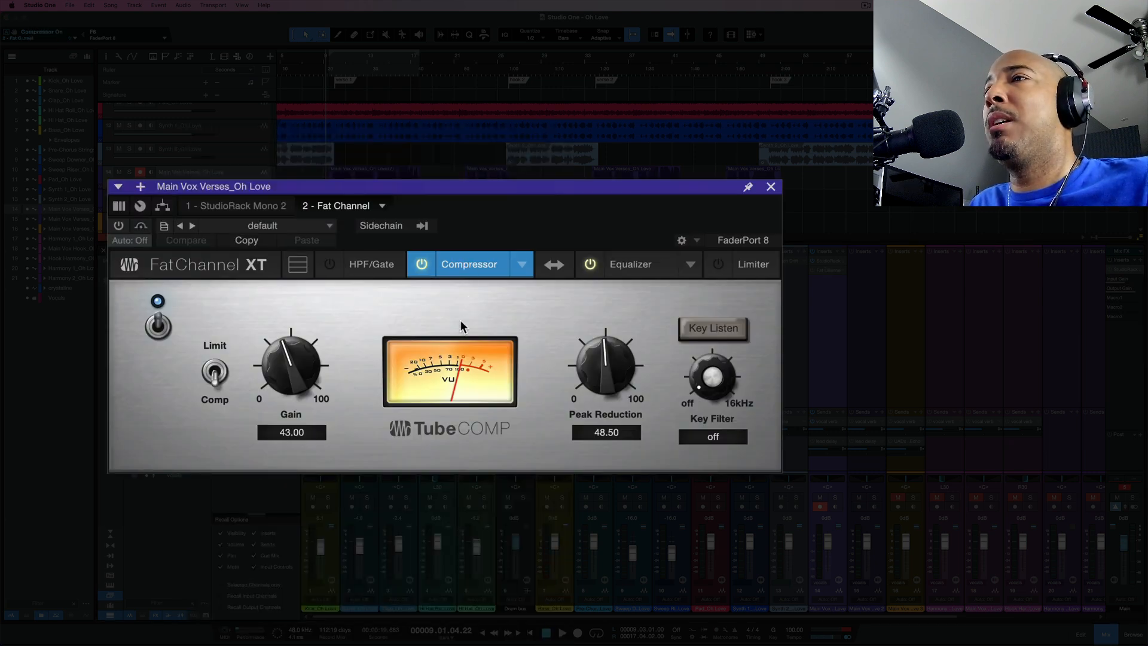
click(630, 264)
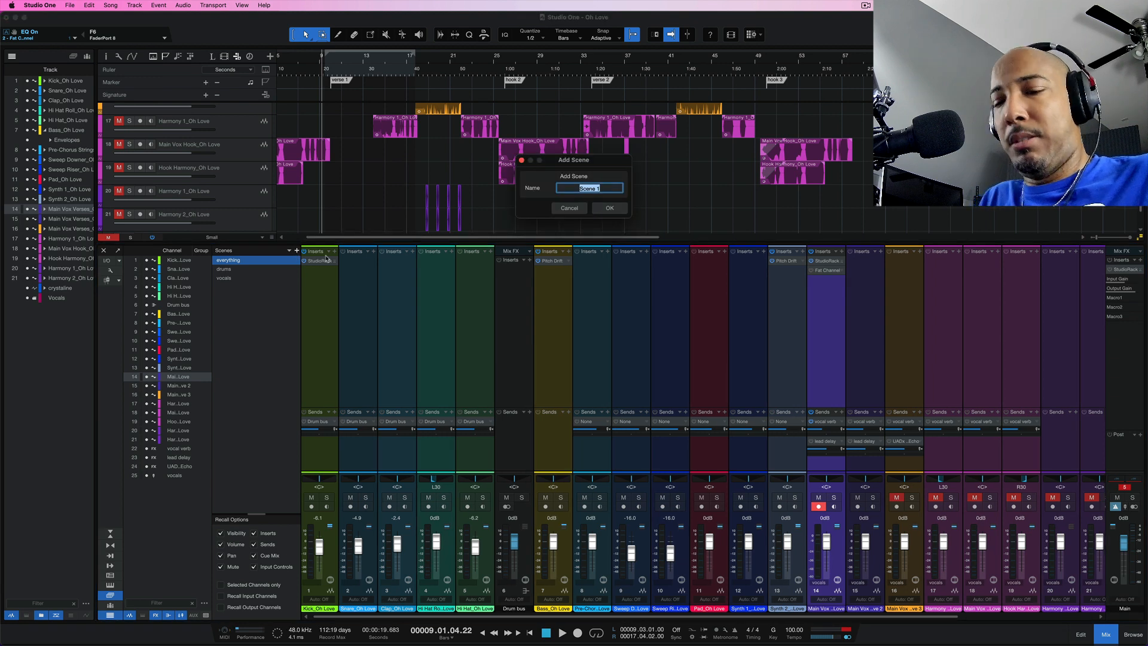
- Save scenes 'waves' and 'fat channel', then recall the waves scene
text(wd)
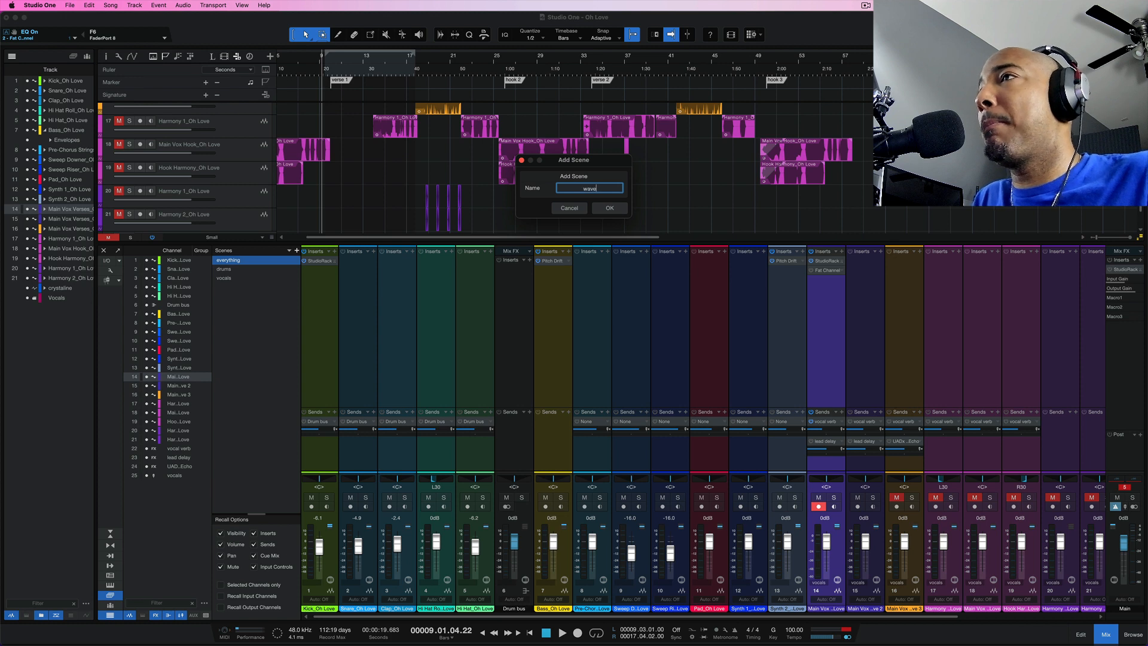
click(609, 208)
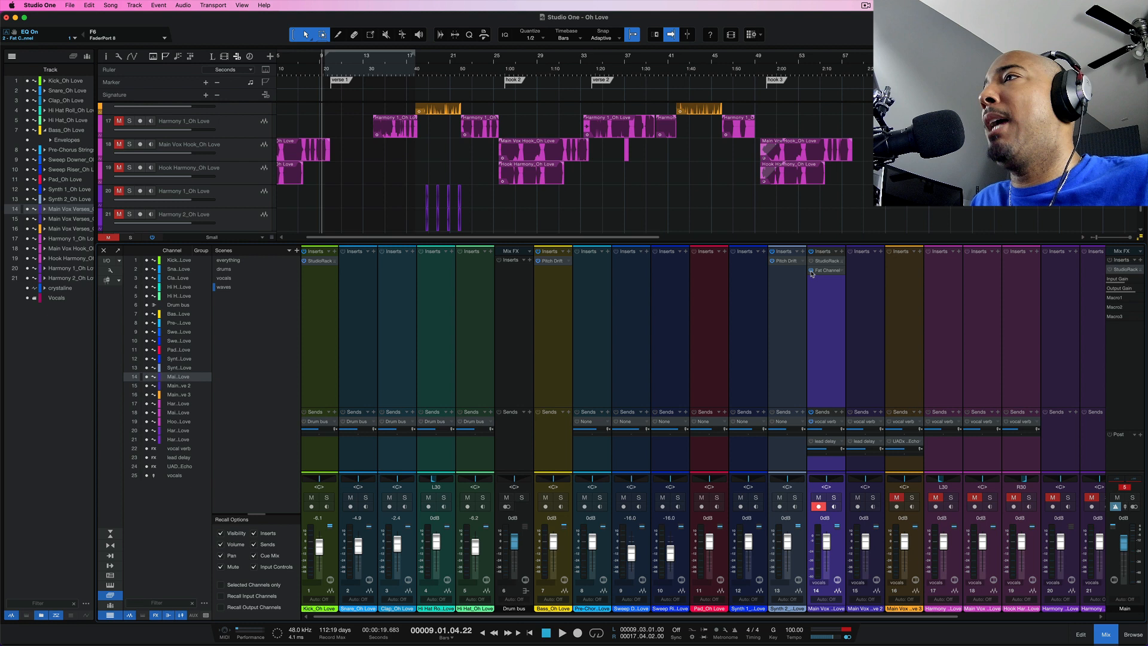
click(296, 250)
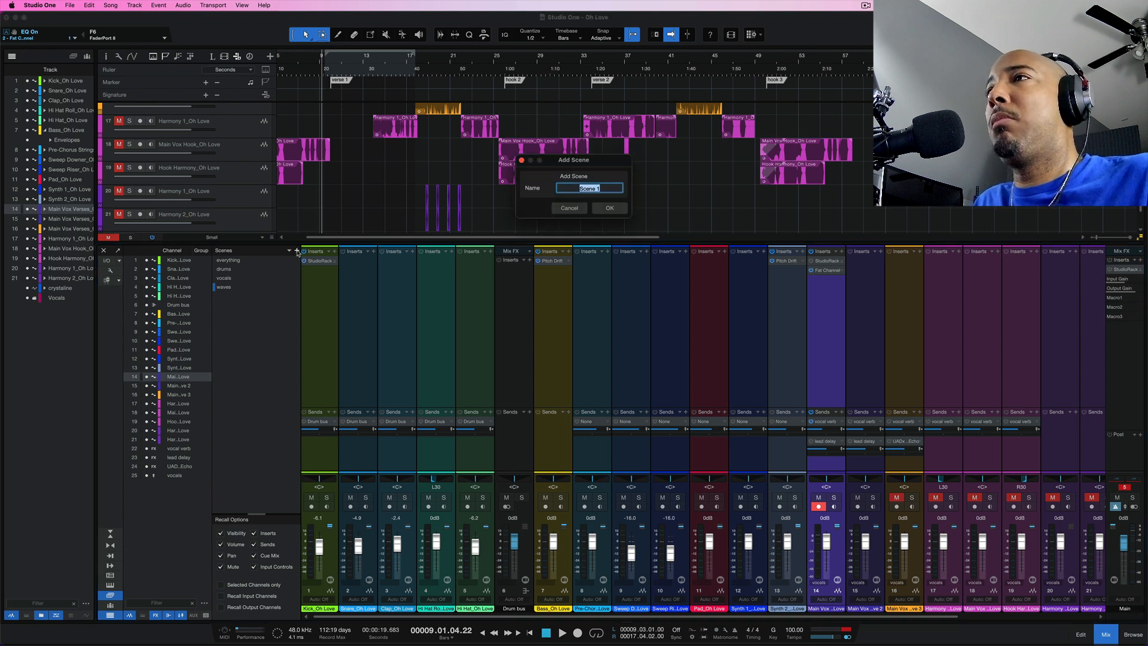
text(fat channel)
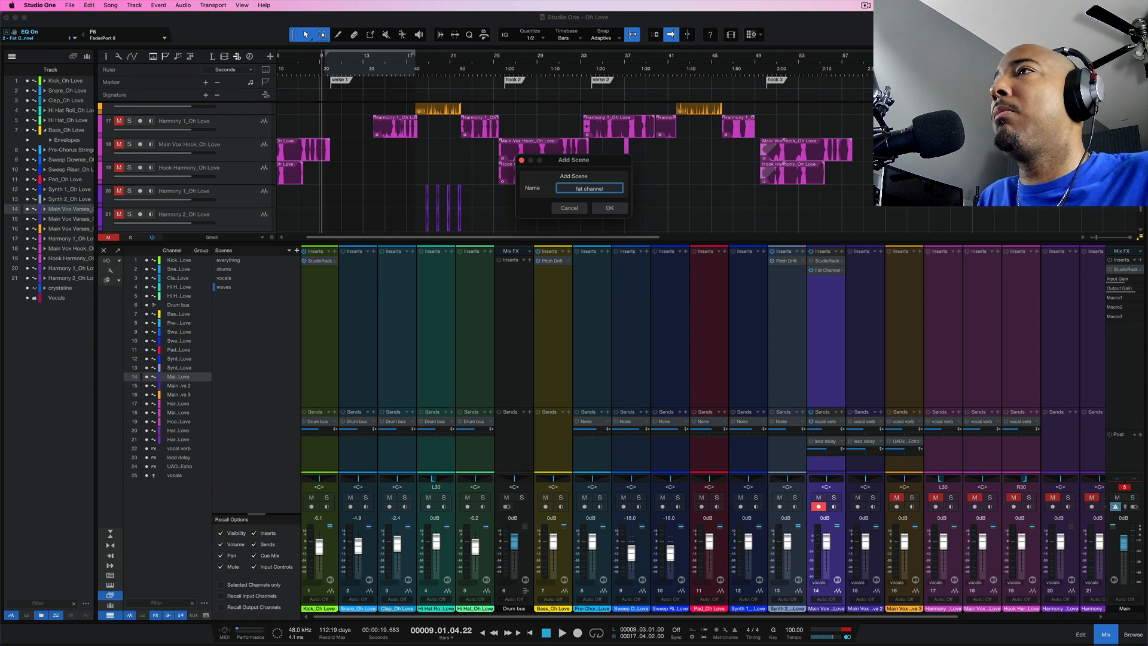
click(608, 208)
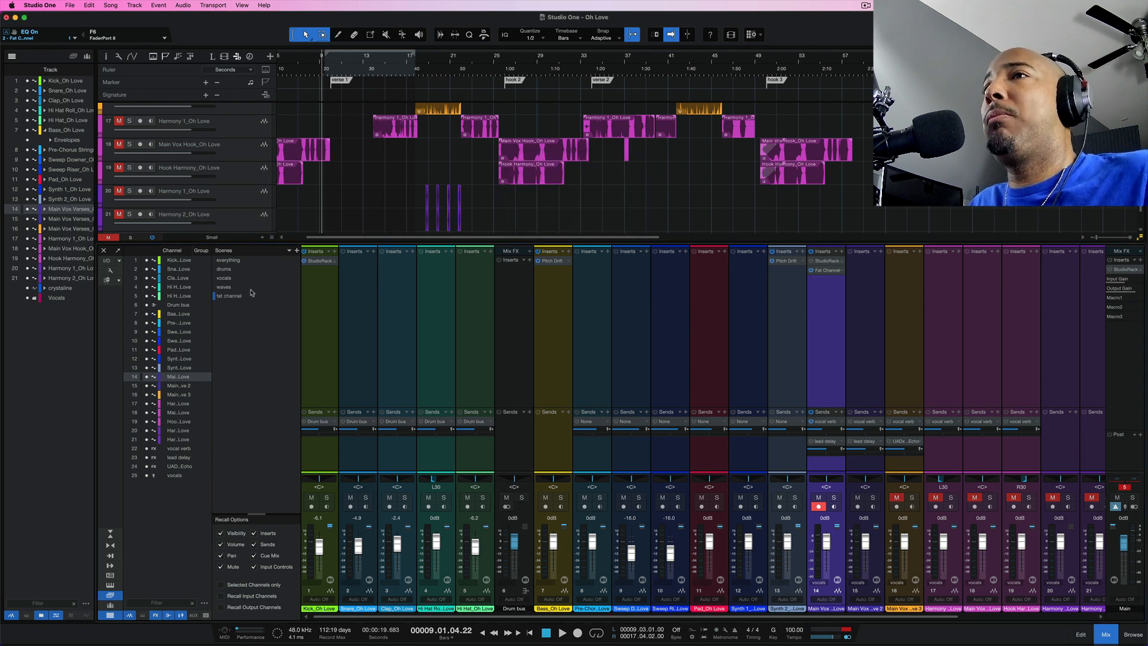
click(223, 287)
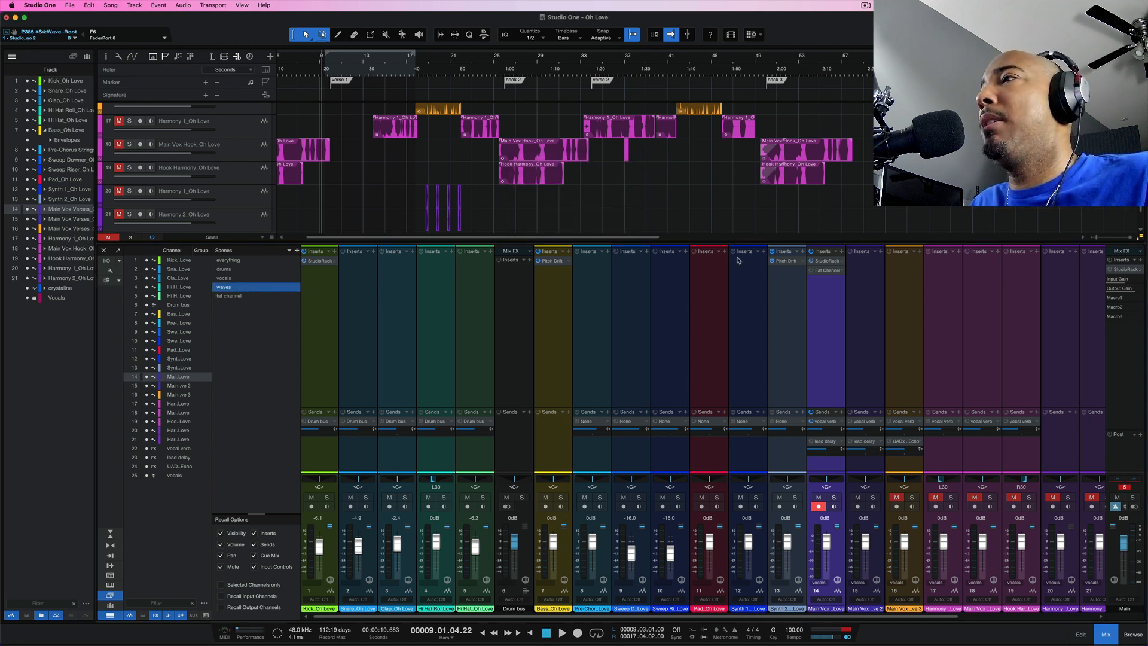
- Cycle through the fat channel, waves and drums scenes, ending on 'everything'
click(231, 296)
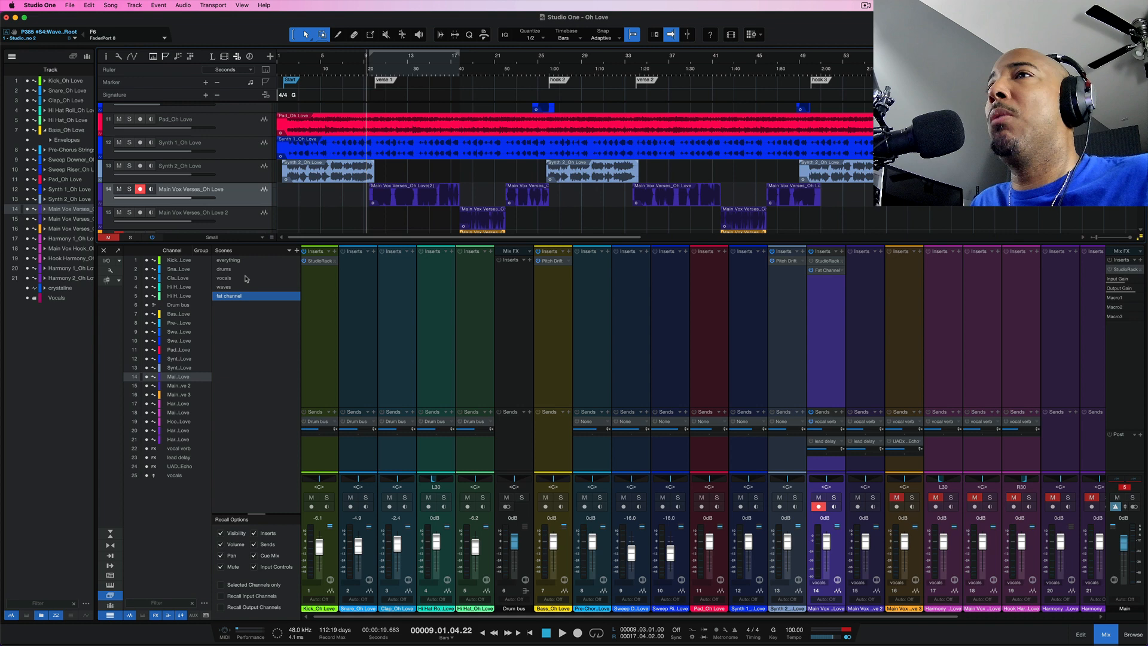
click(229, 287)
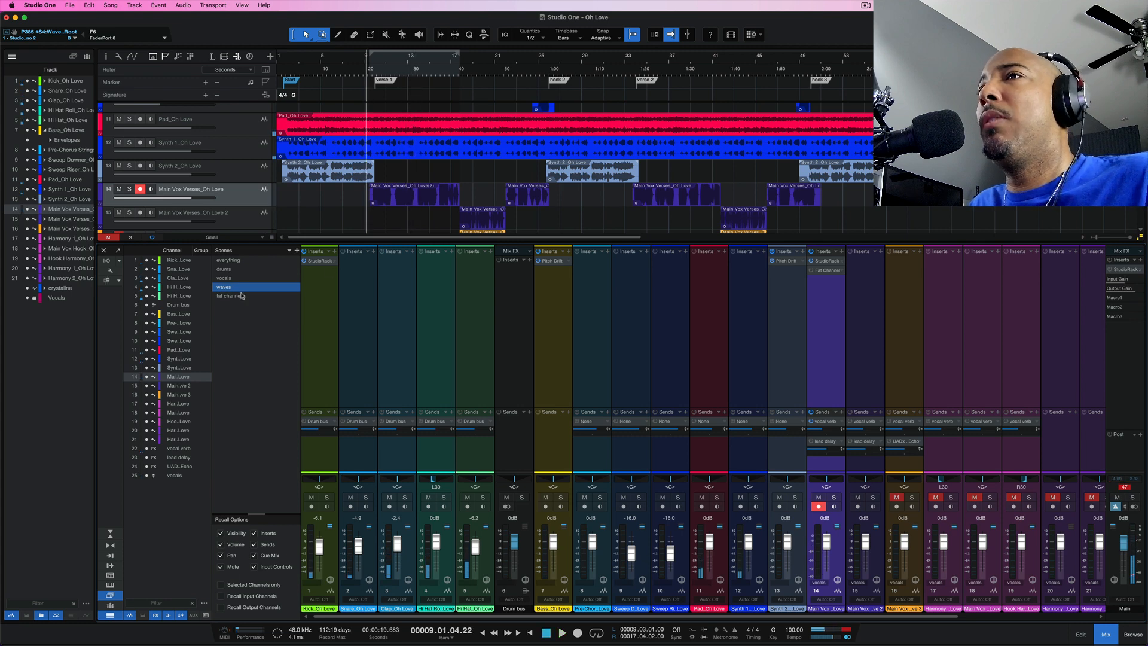
click(234, 296)
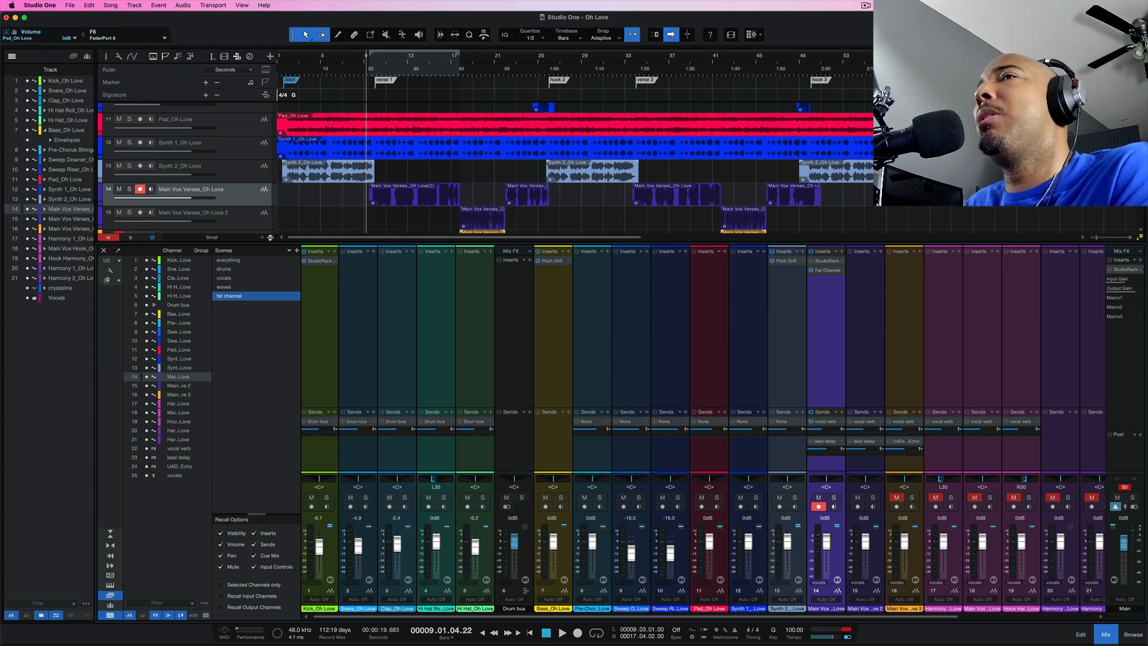
click(223, 286)
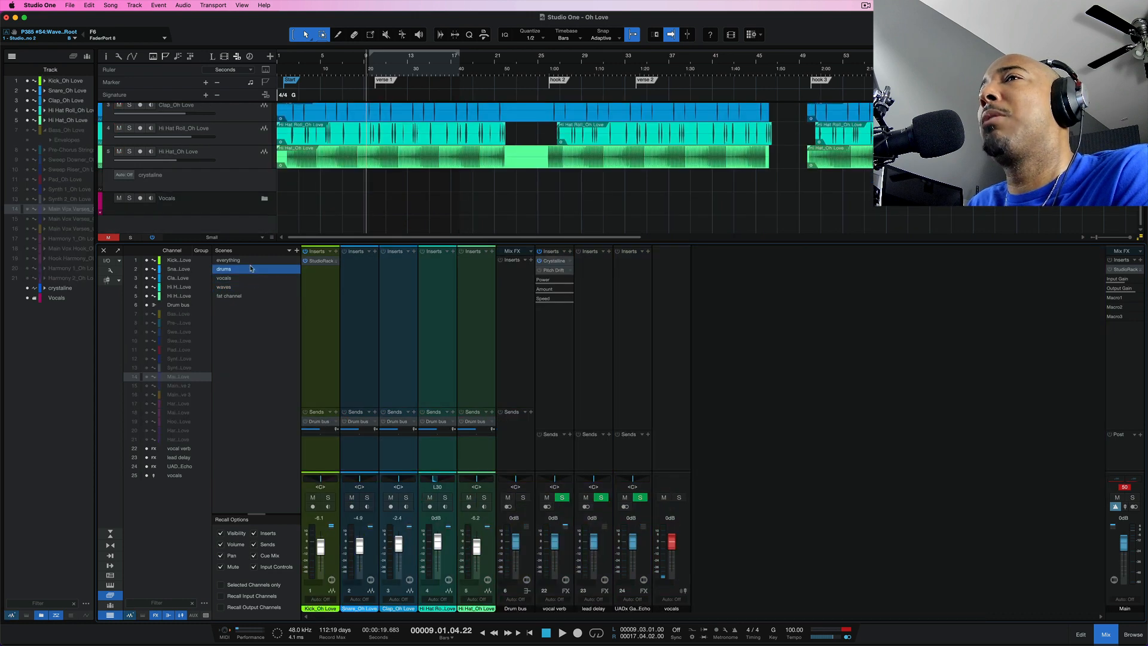
click(228, 261)
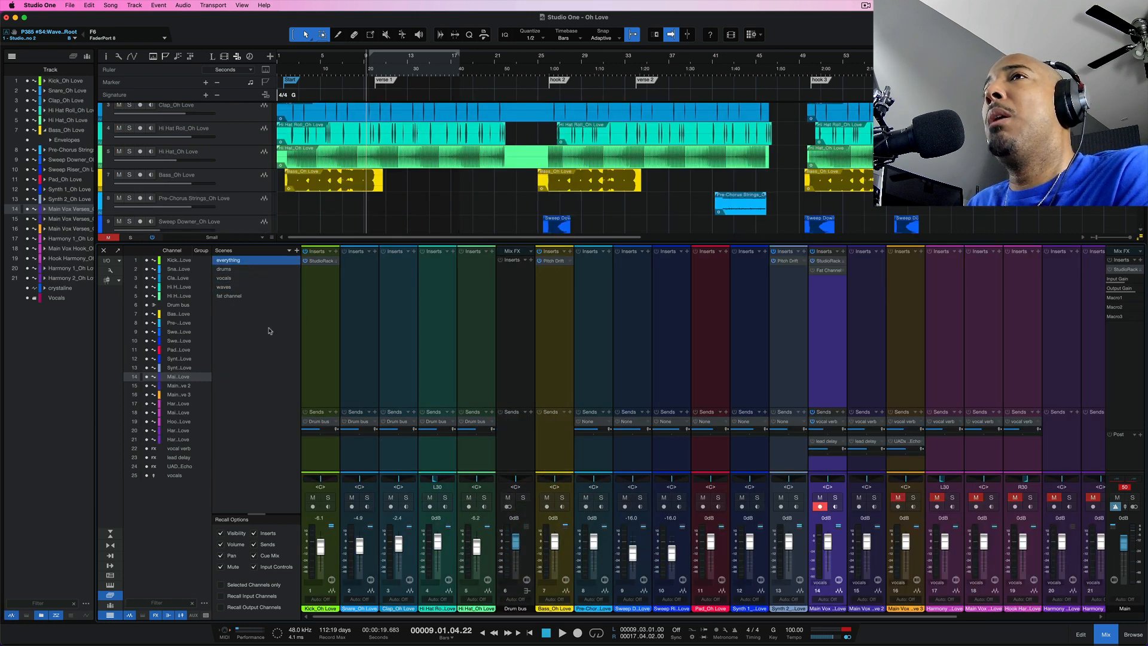
click(39, 5)
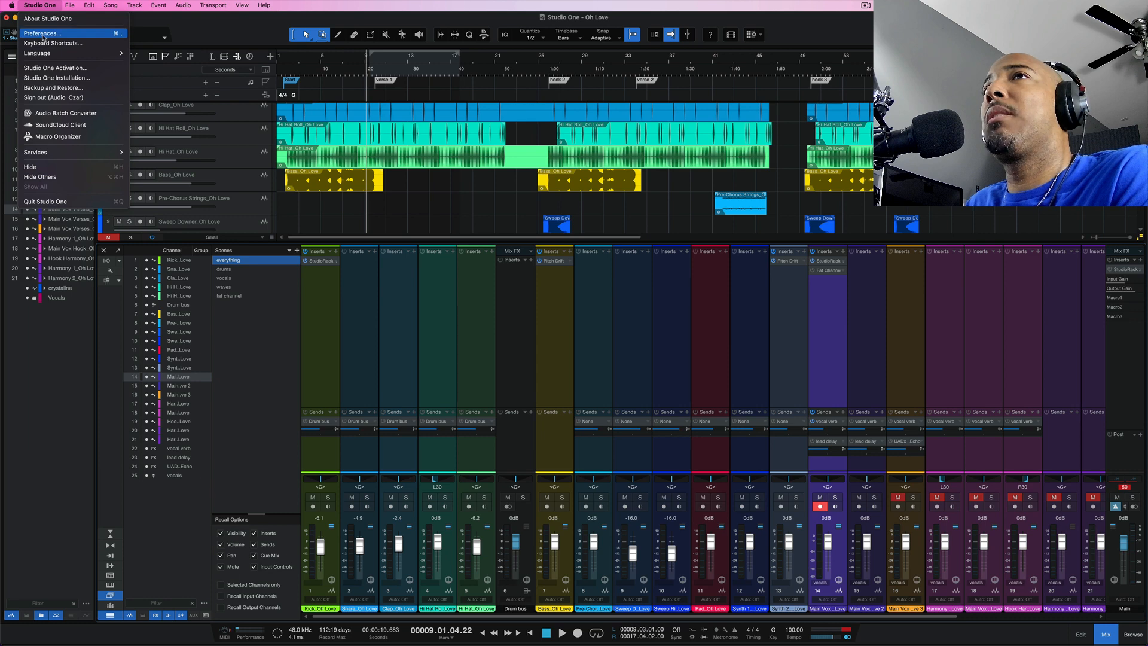
- Search the preferences' keyboard shortcuts for 'scene'
click(55, 43)
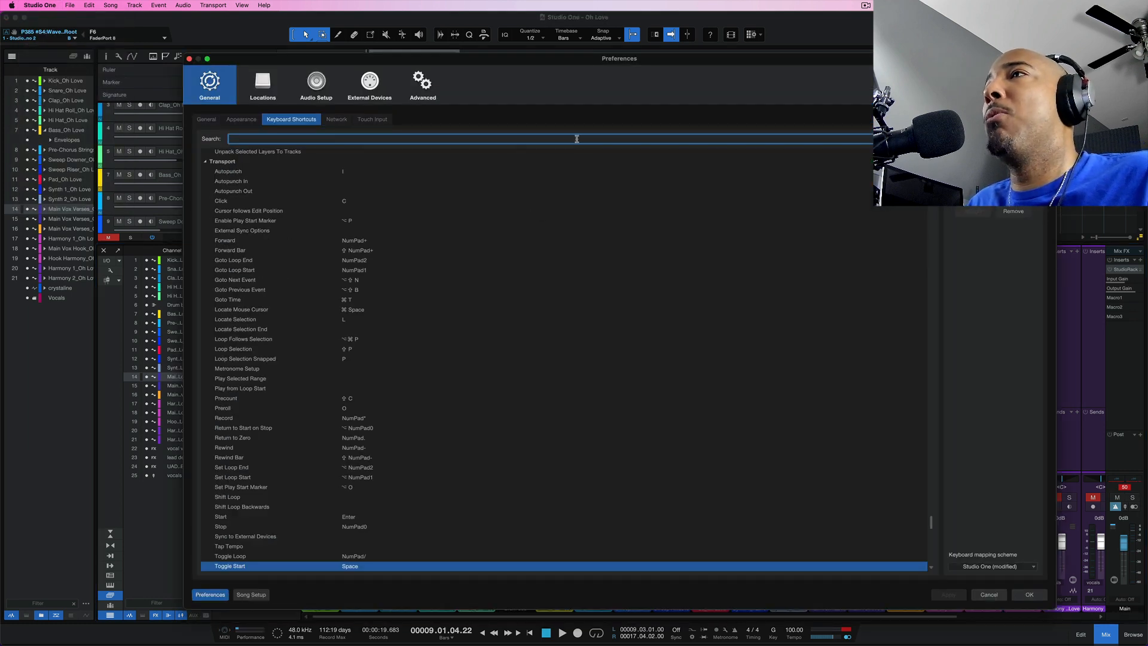
text(scene)
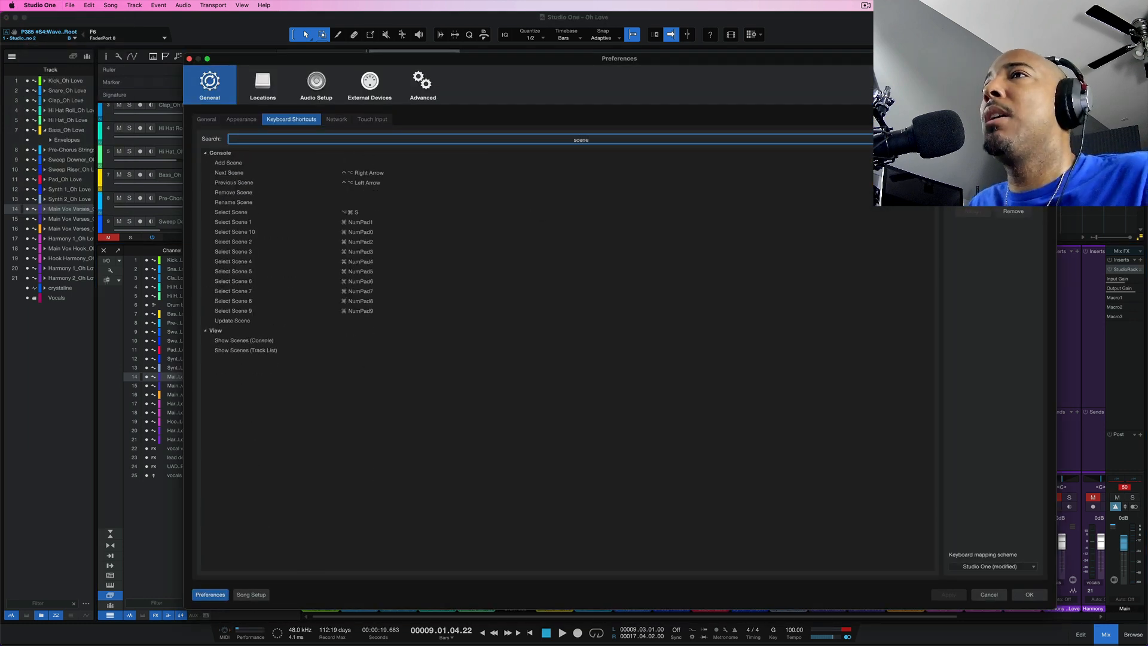